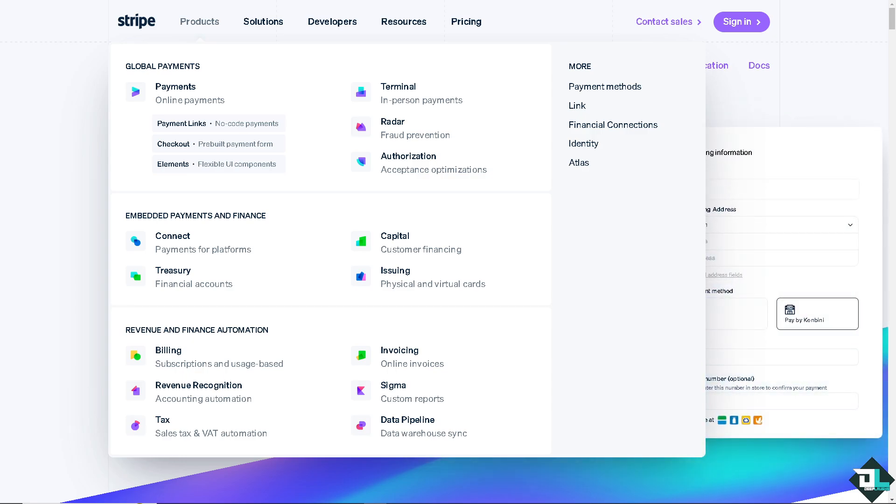
- Open the Terminal page, then the 'How to Add Debit Card to Stripe' product editor ($69.00)
left_click(398, 86)
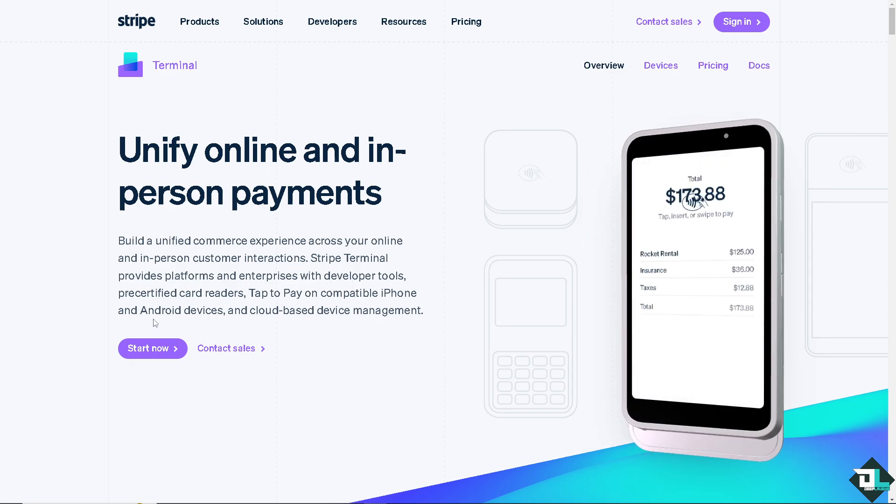
mouse_move(153, 349)
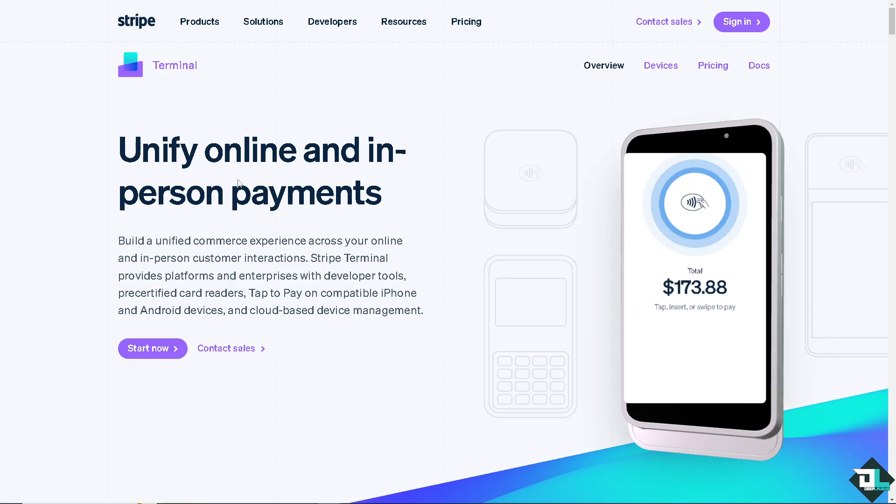
left_click(147, 348)
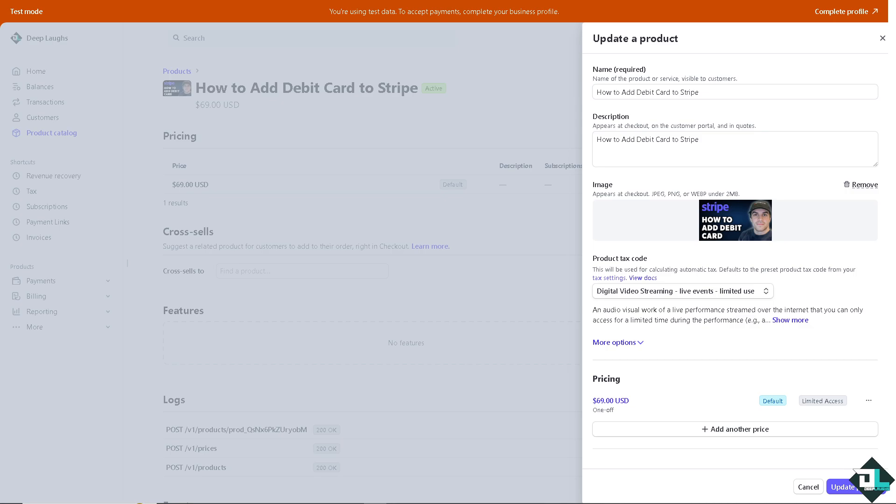
mouse_move(882, 38)
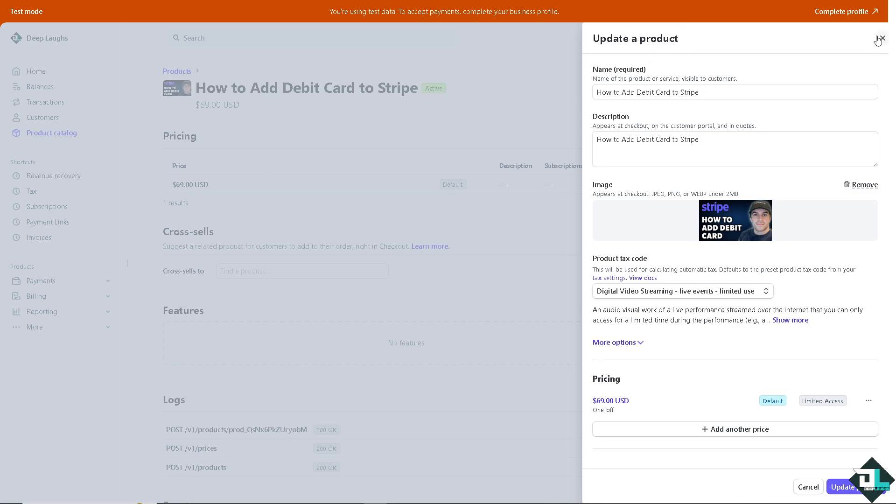
- Close the Update a product panel without saving and go to account Settings
left_click(883, 39)
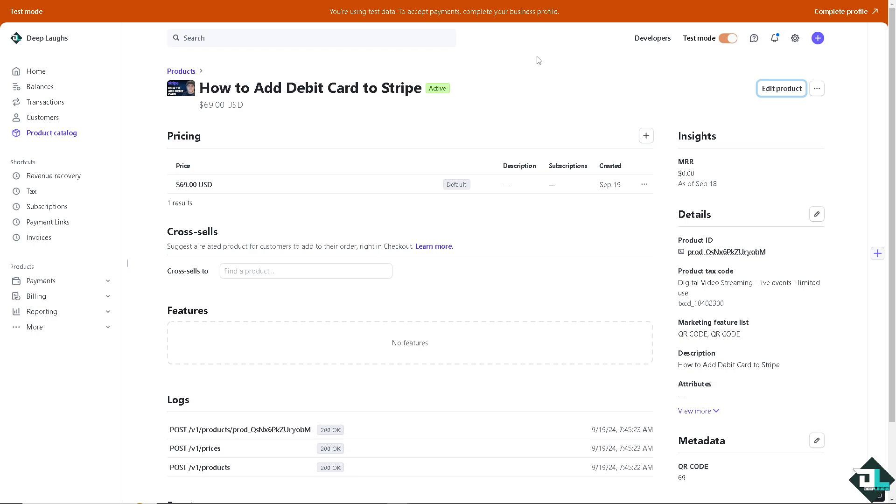
mouse_move(795, 37)
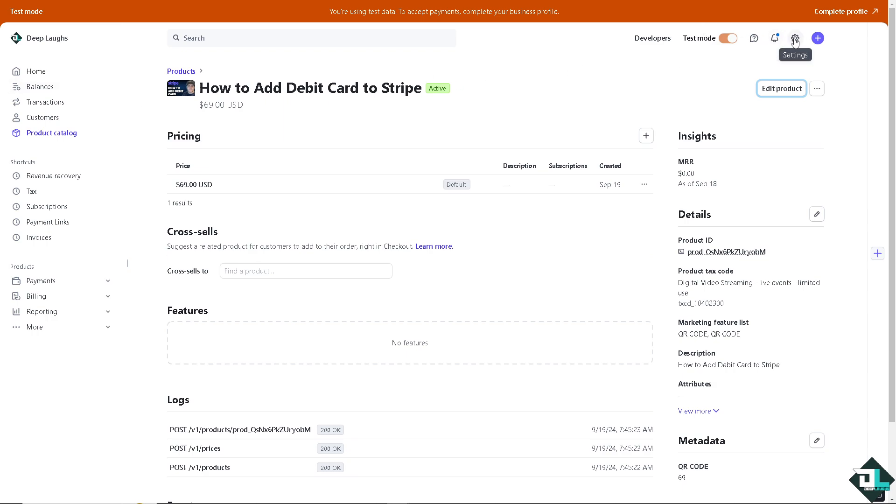
left_click(795, 38)
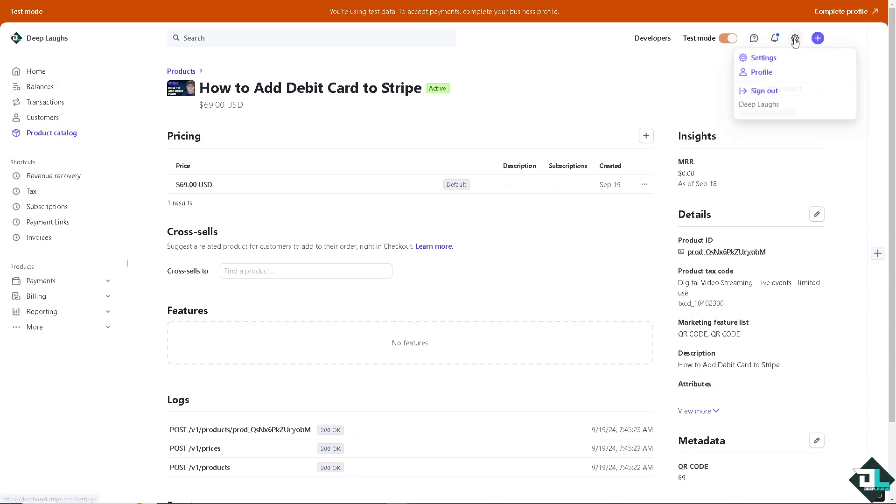
left_click(763, 57)
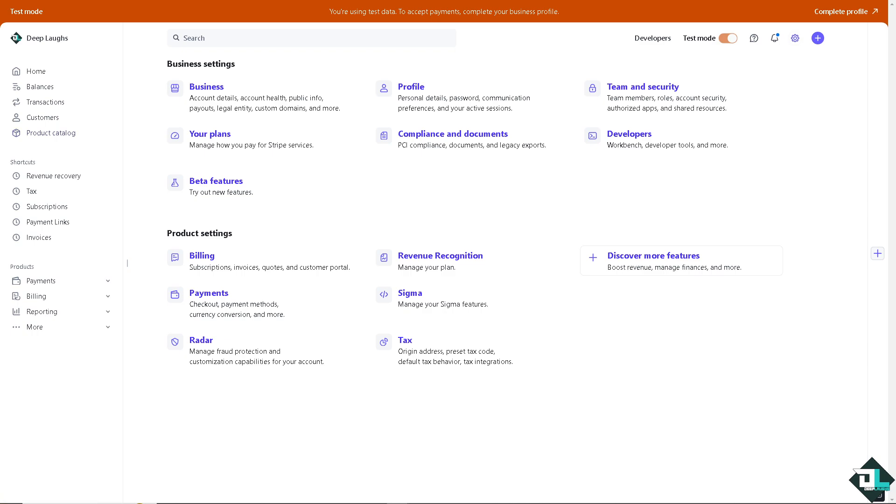
mouse_move(57, 175)
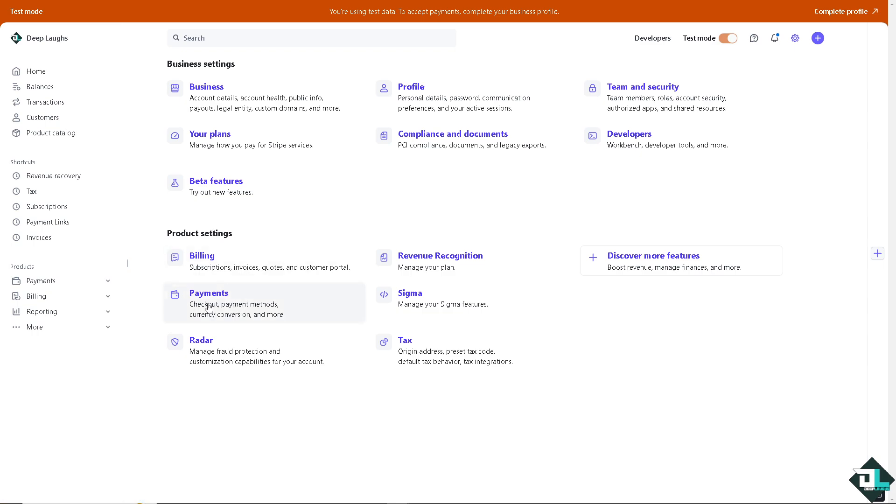
- Go to Settings > Payments and show the Payment methods list
left_click(209, 292)
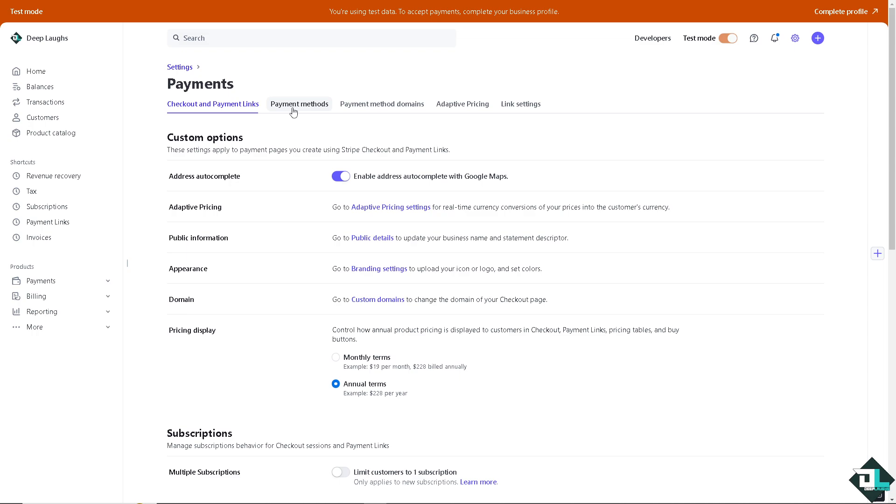
mouse_move(298, 104)
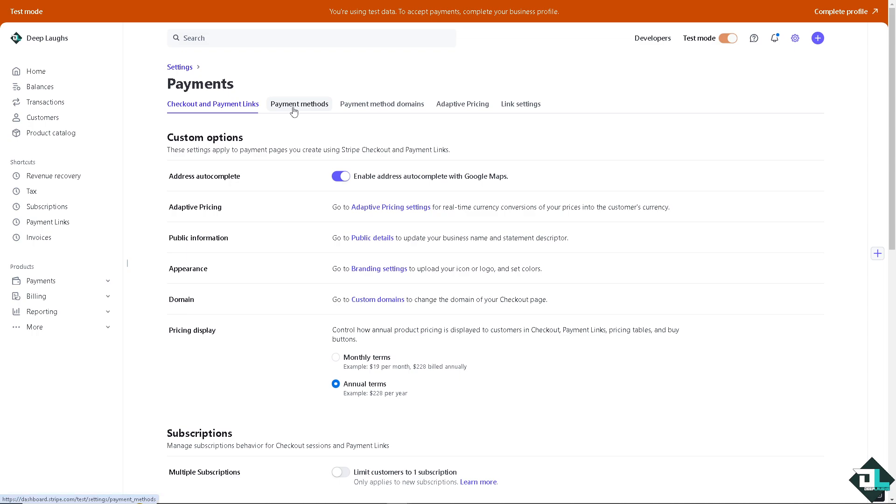
left_click(298, 104)
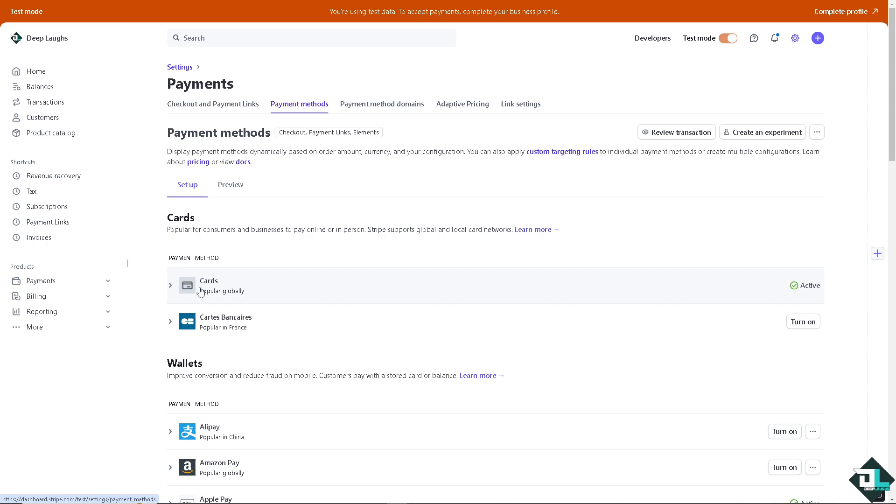
- Expand Cards, turn it off and back on to Active, and open 'How cards work' docs
left_click(803, 321)
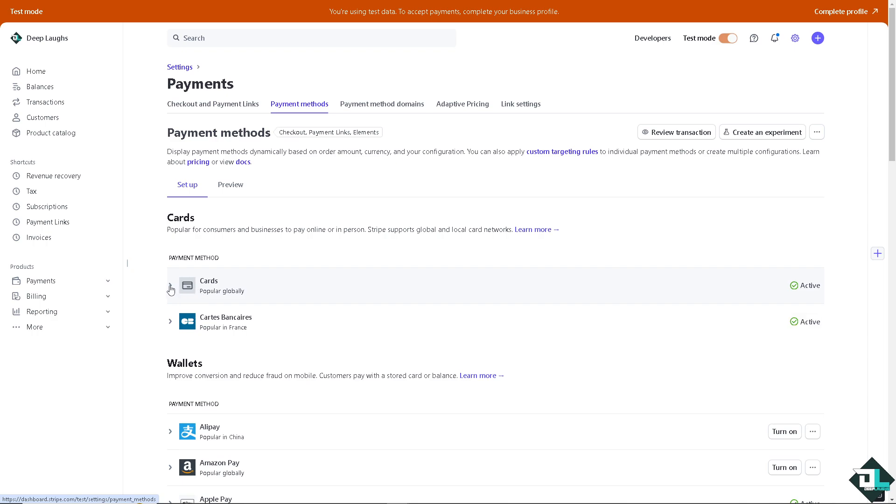
left_click(170, 288)
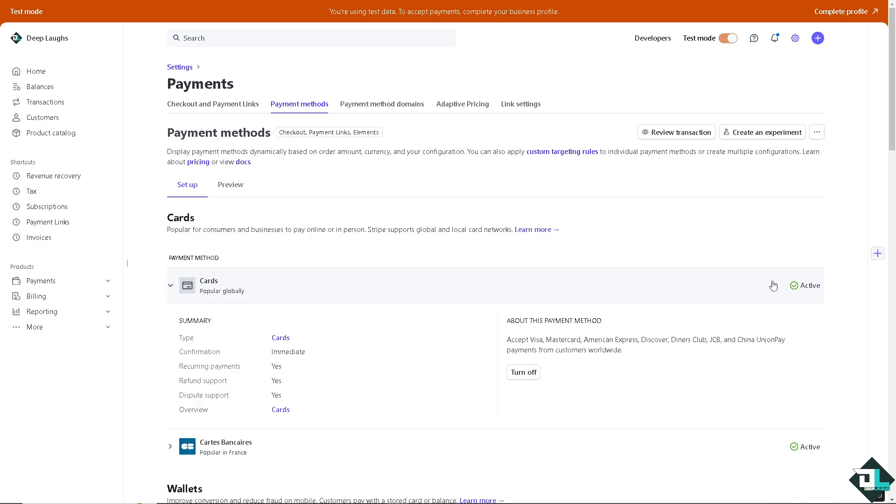
mouse_move(611, 359)
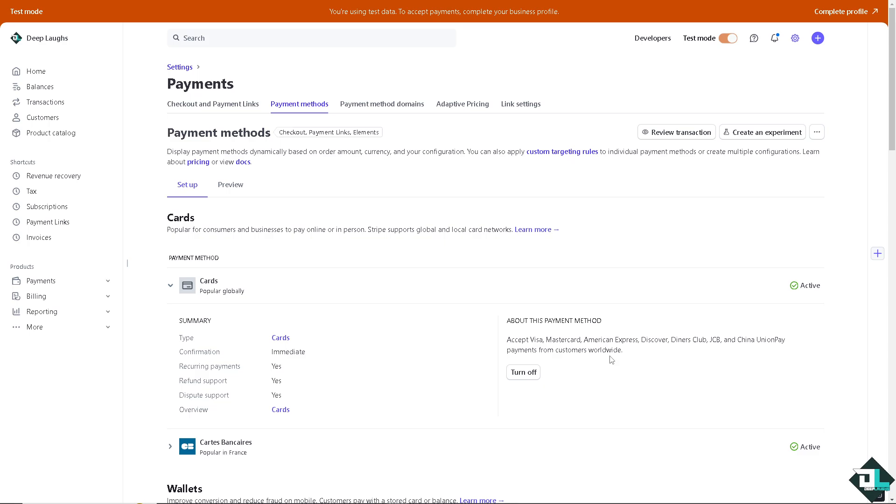
left_click(522, 372)
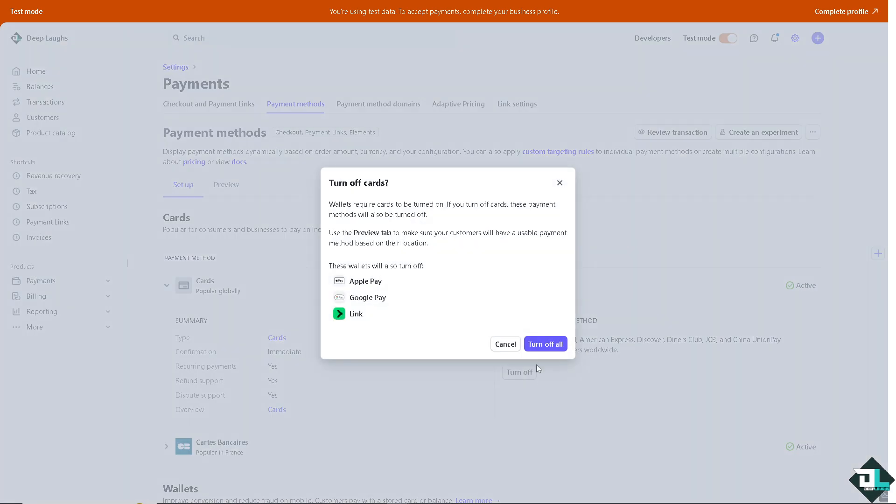
left_click(545, 343)
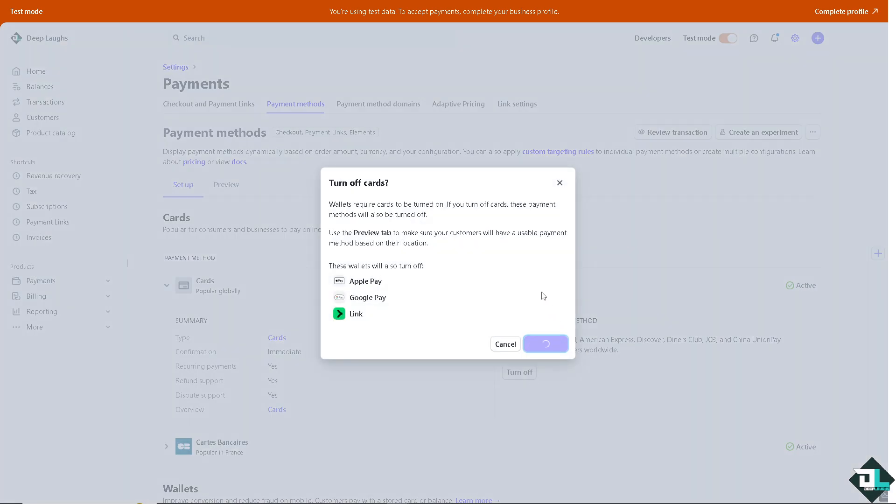
left_click(544, 344)
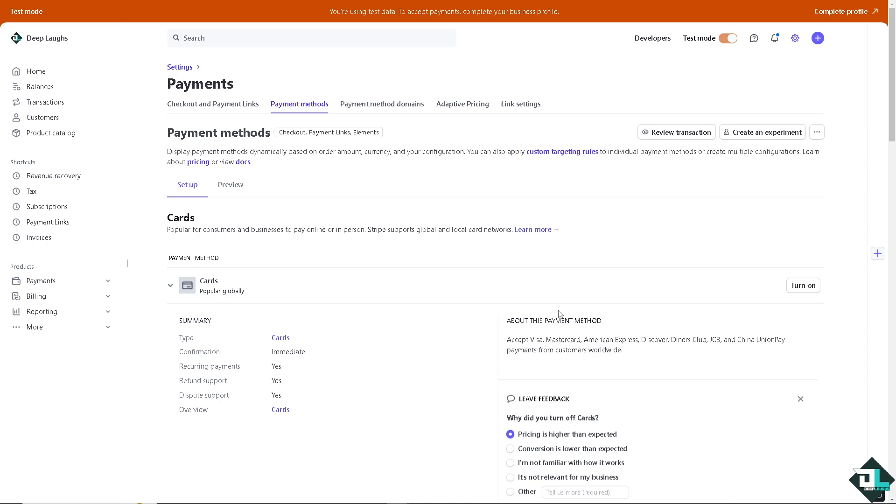
mouse_move(812, 310)
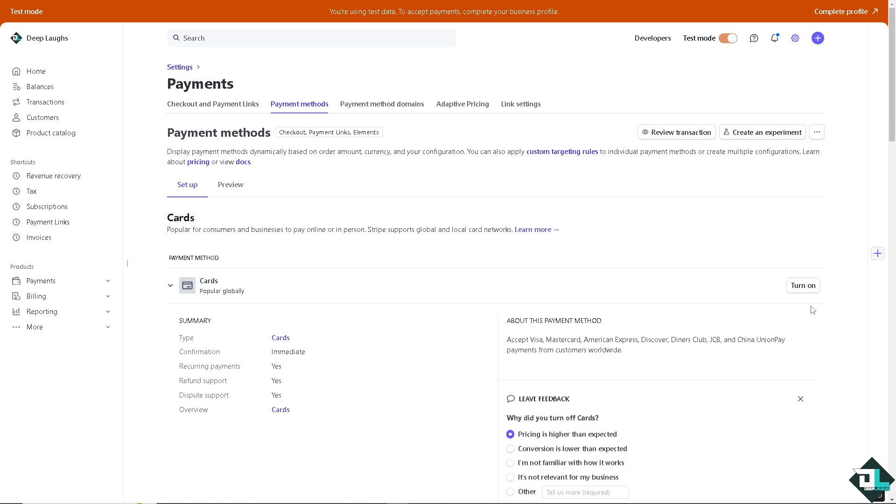
mouse_move(802, 285)
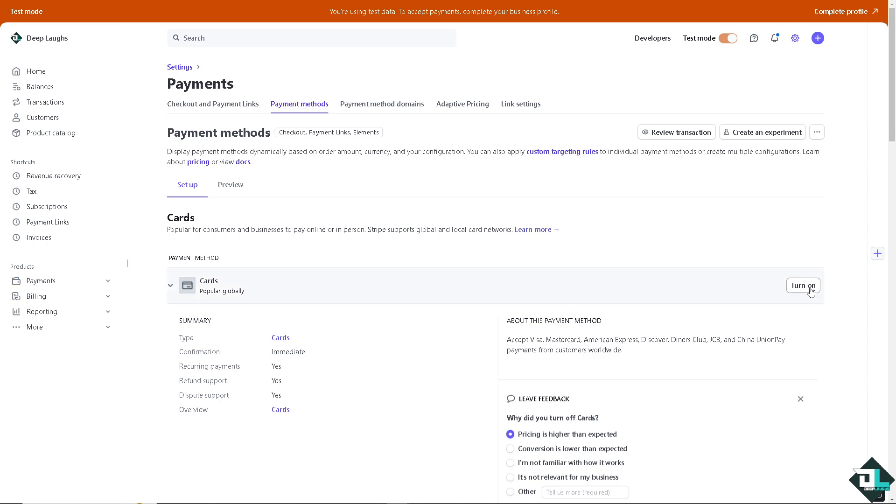
left_click(803, 285)
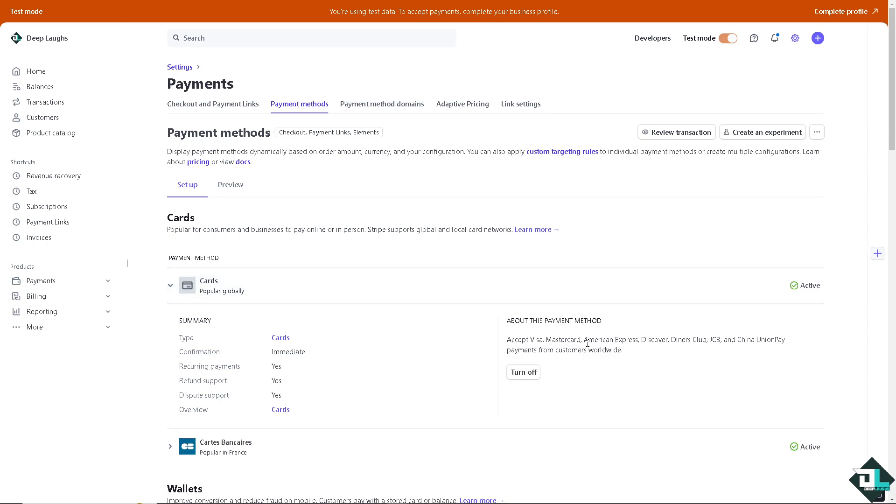
mouse_move(663, 341)
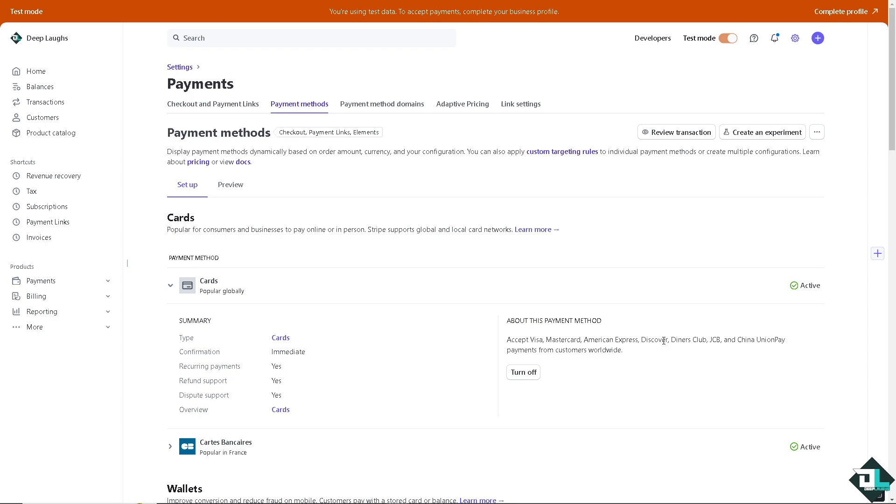
mouse_move(703, 343)
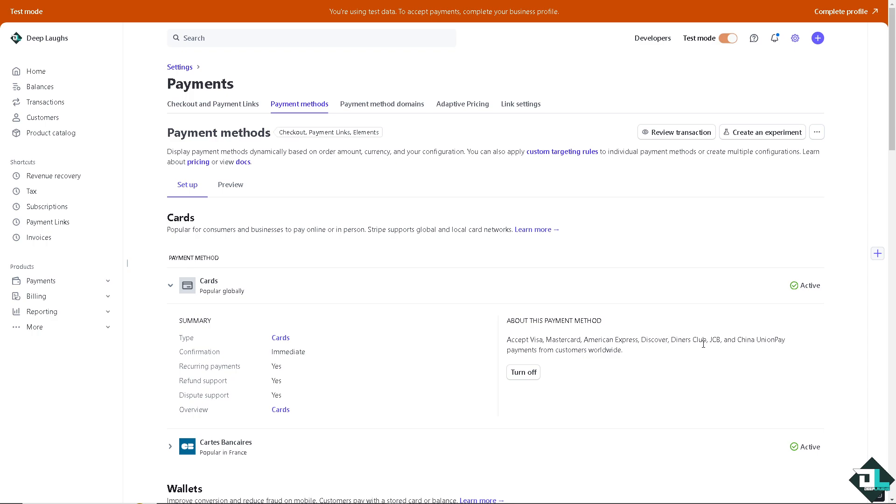
left_click(536, 229)
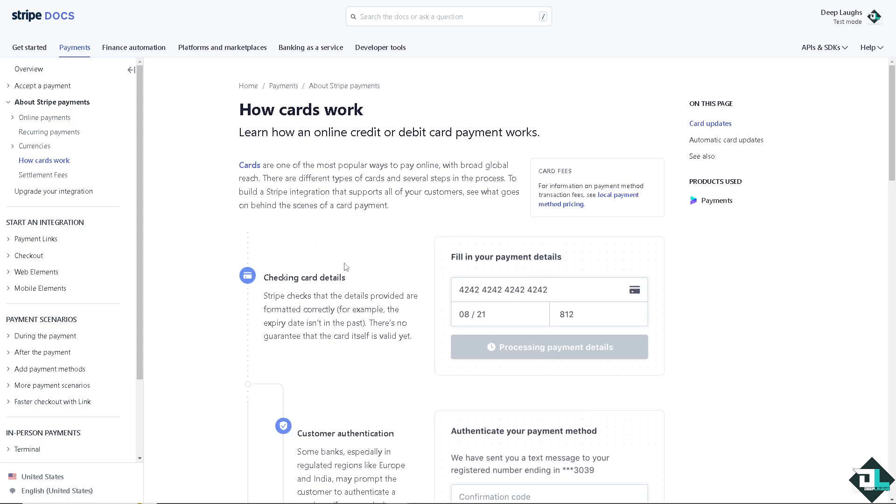
mouse_move(366, 148)
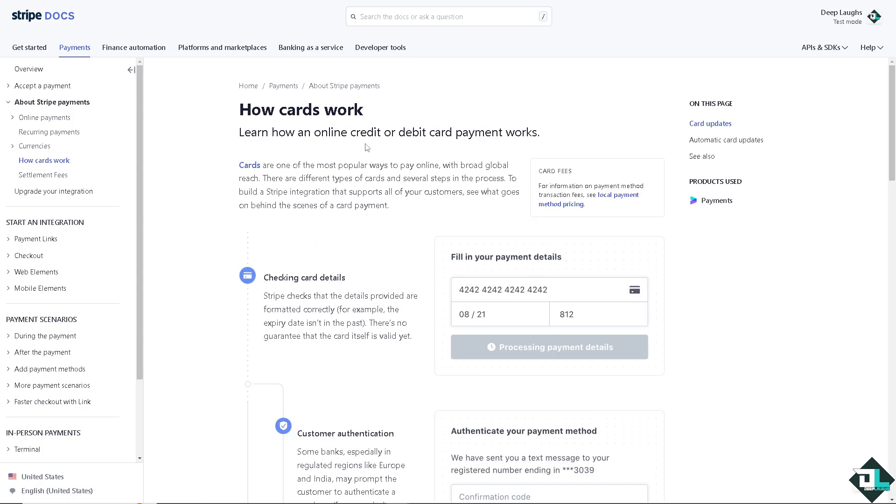
mouse_move(134, 48)
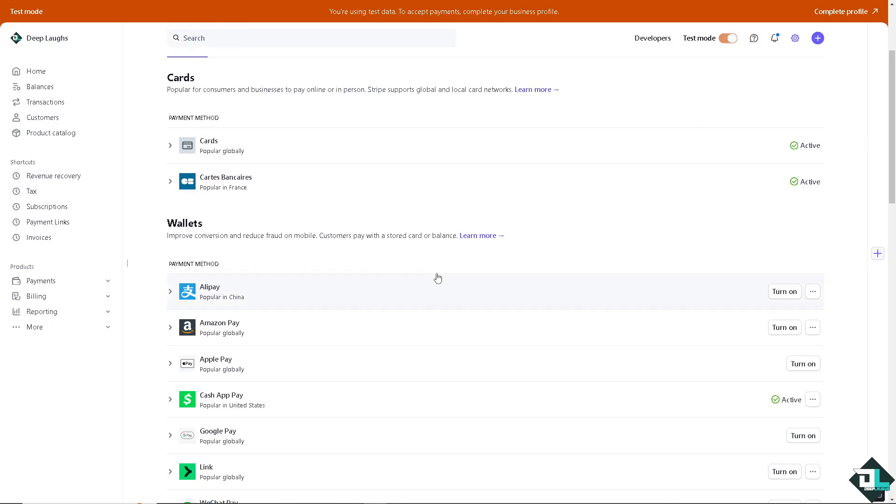
- Return to the Settings overview and open the Business account settings
scroll("up", 3)
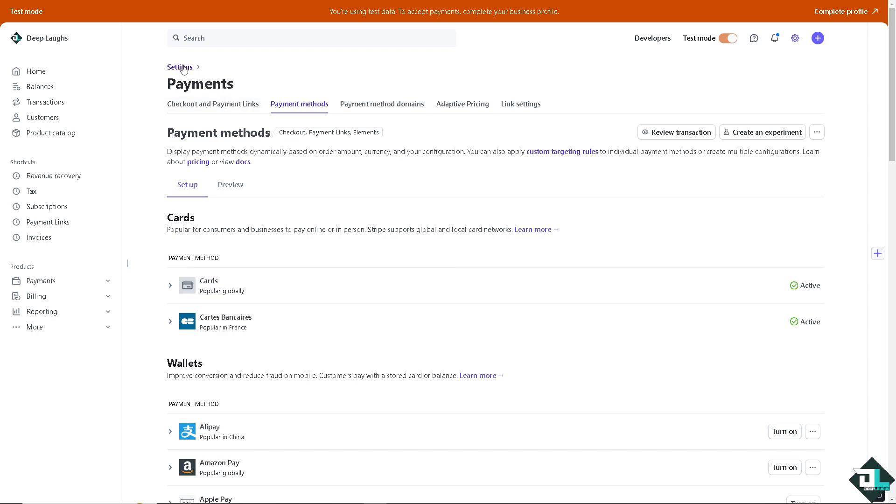
left_click(179, 67)
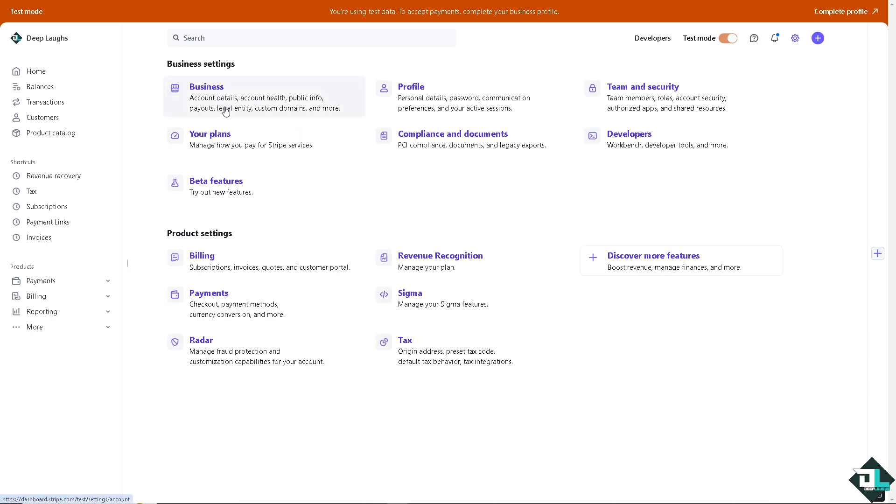
left_click(206, 86)
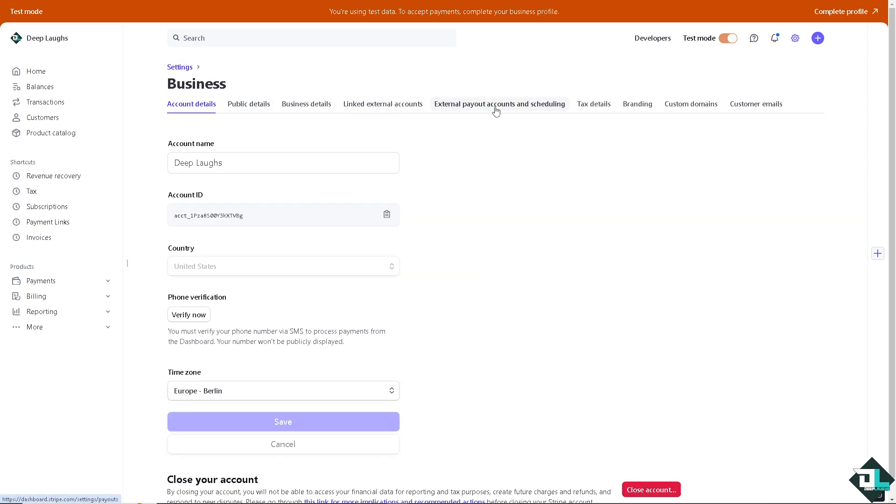
- Open External payout accounts and scheduling, try Add bank account, and cancel email verification
left_click(499, 104)
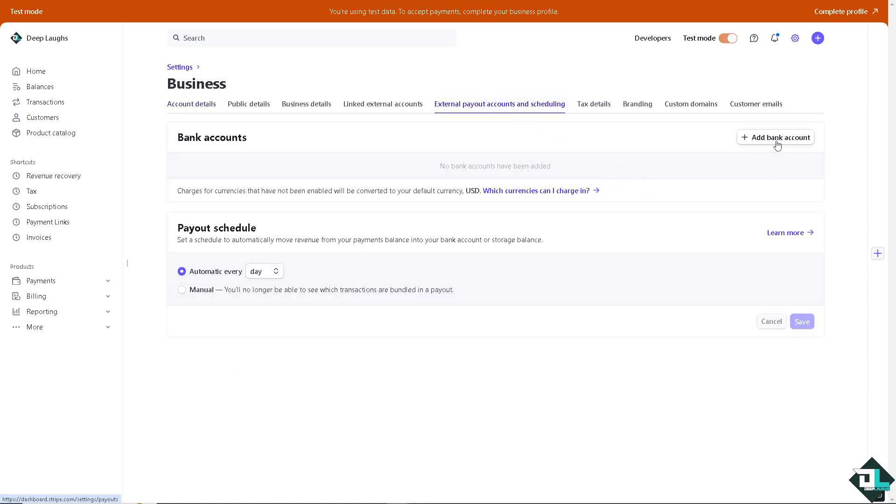
mouse_move(782, 166)
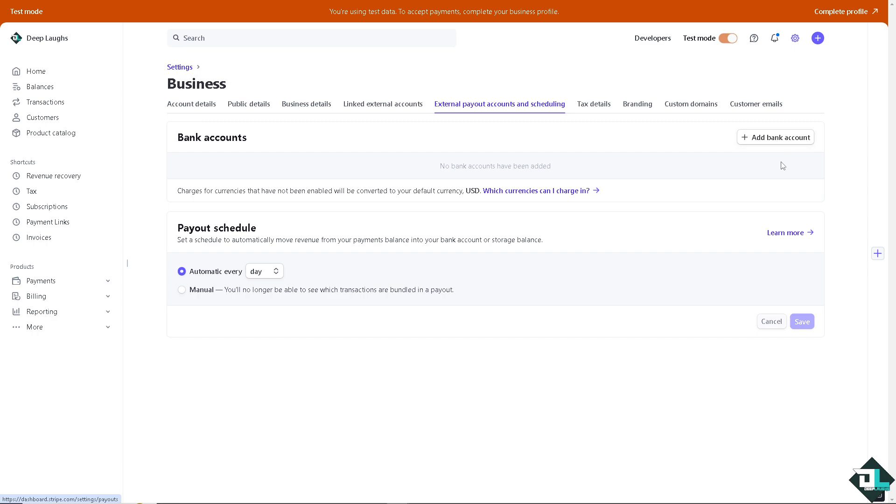
mouse_move(745, 186)
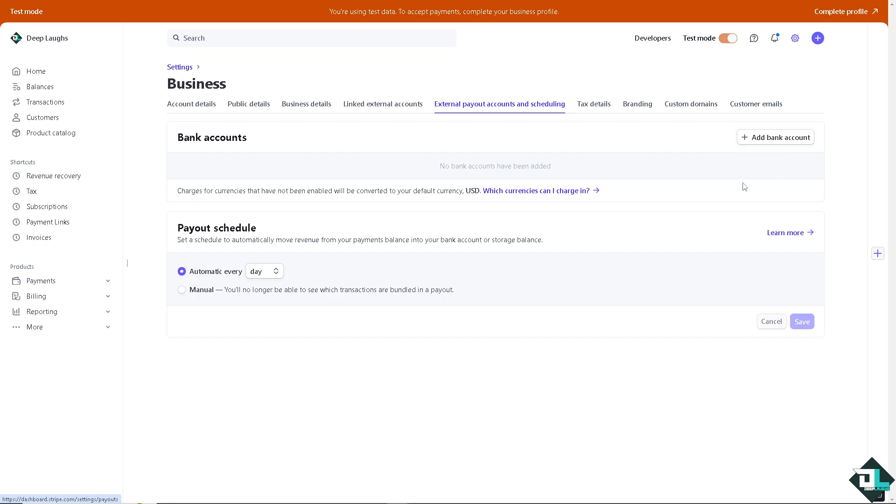
mouse_move(772, 138)
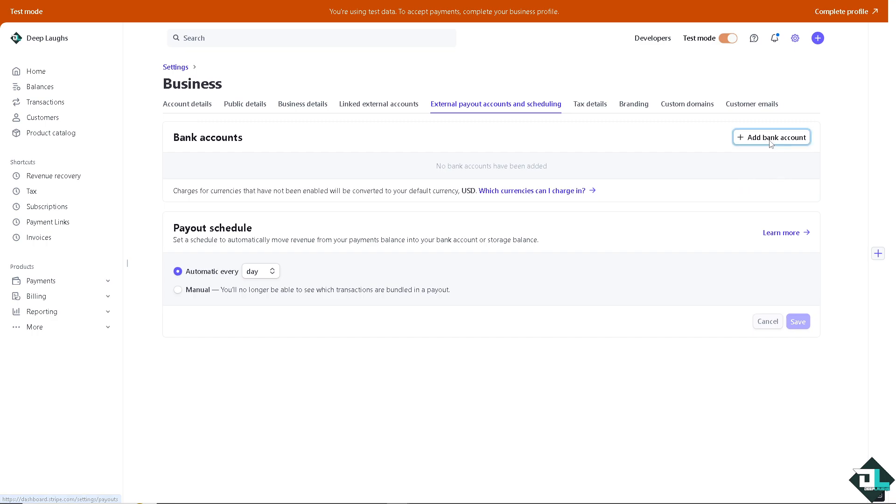
left_click(771, 137)
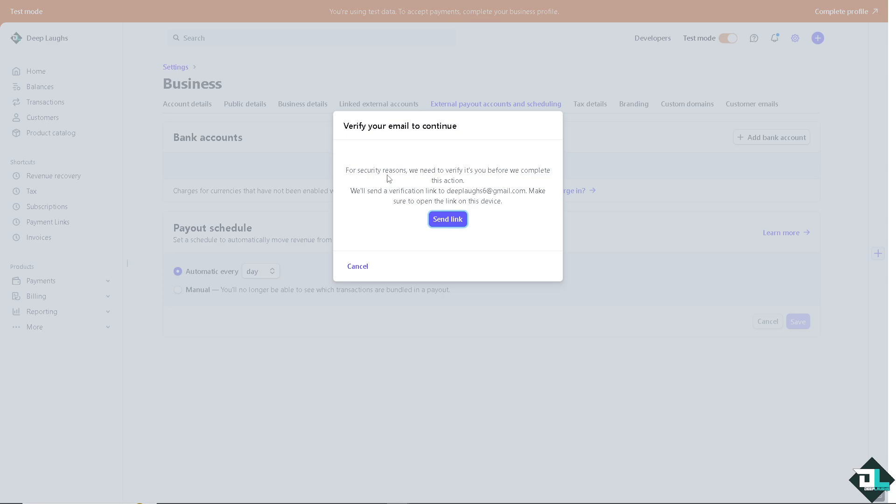
left_click(357, 266)
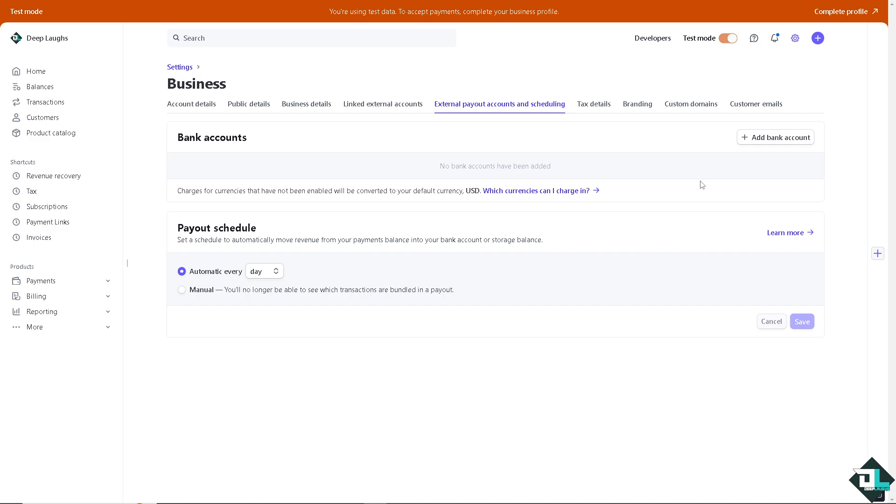
mouse_move(753, 38)
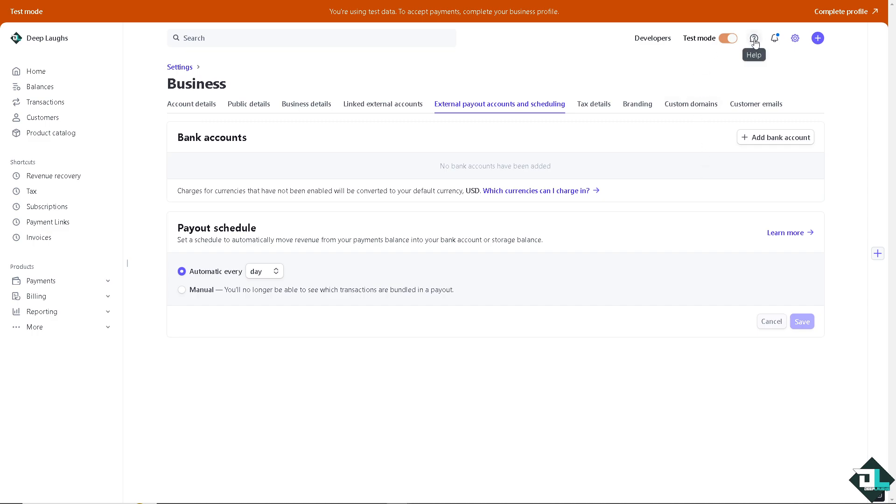
- Open the empty Support center from the Help menu and go to support articles
left_click(754, 38)
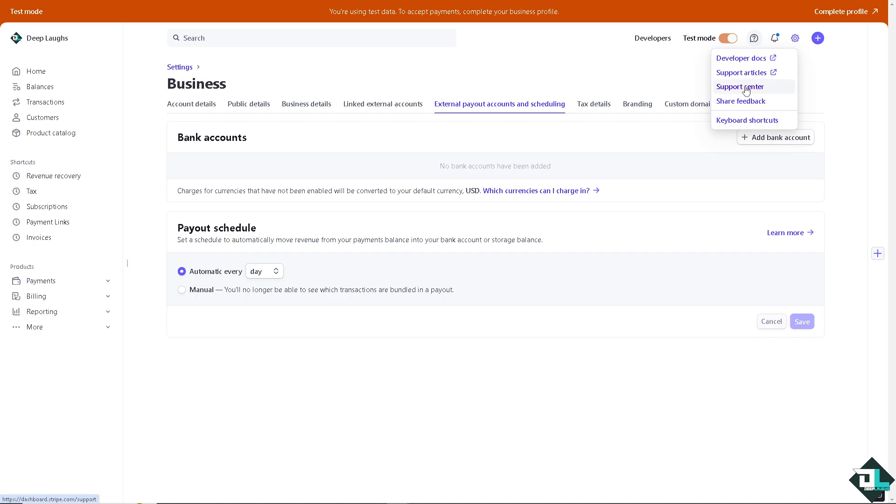
left_click(739, 86)
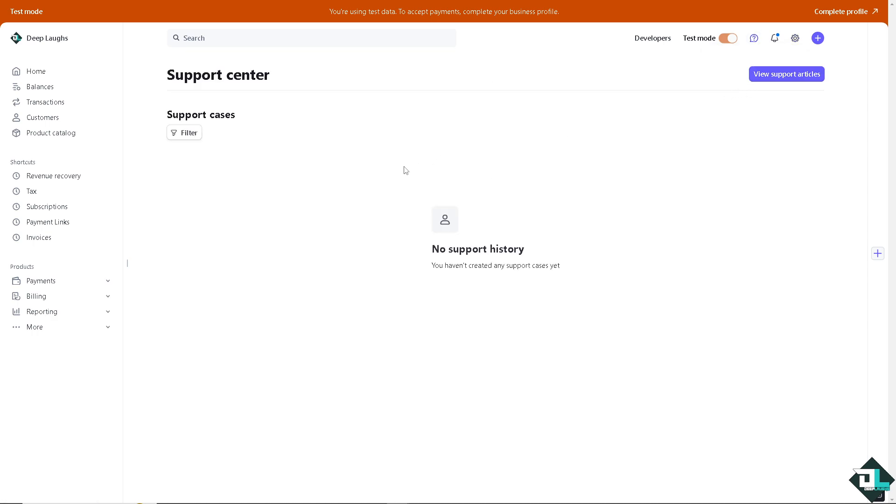
mouse_move(786, 74)
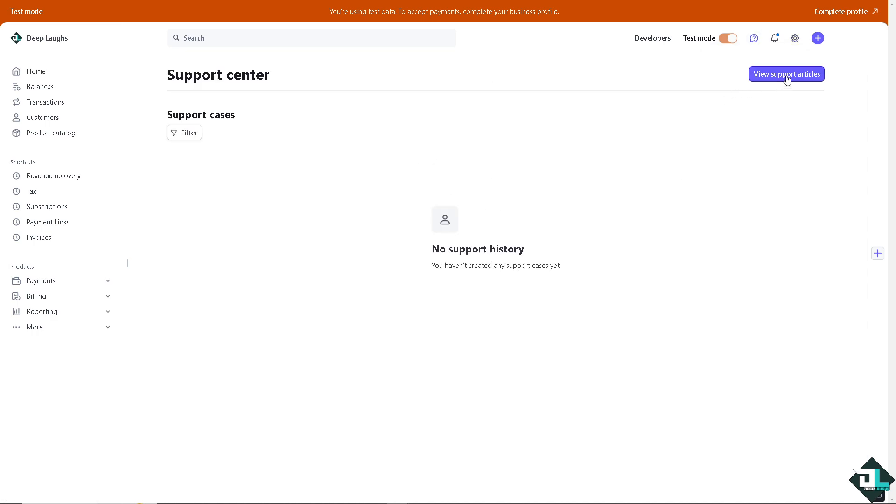
left_click(786, 74)
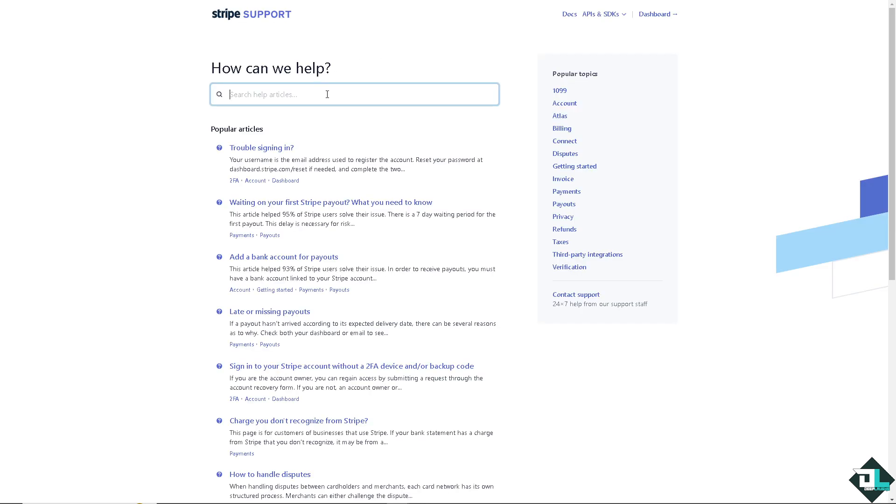
- Search help articles for 'How to Add Debit Card to Stripe' and choose Contact support
type("How to Add Debit Card to Stripe")
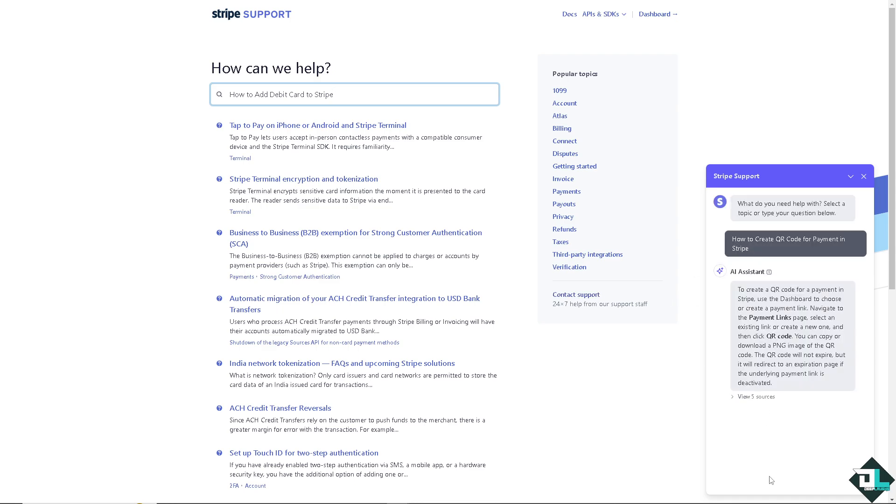
mouse_move(593, 302)
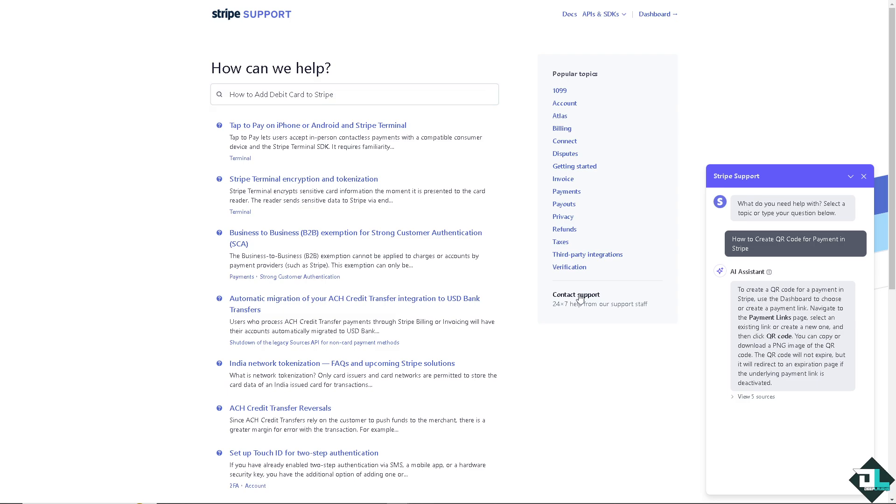
left_click(575, 295)
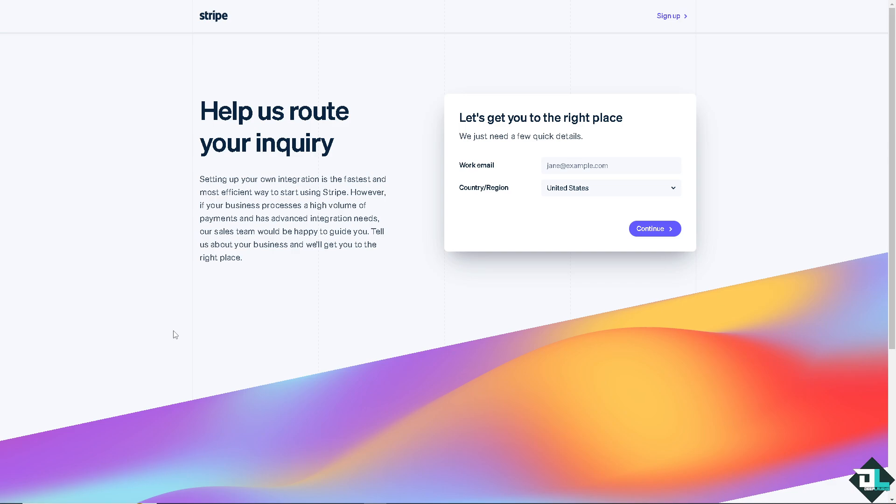
mouse_move(267, 288)
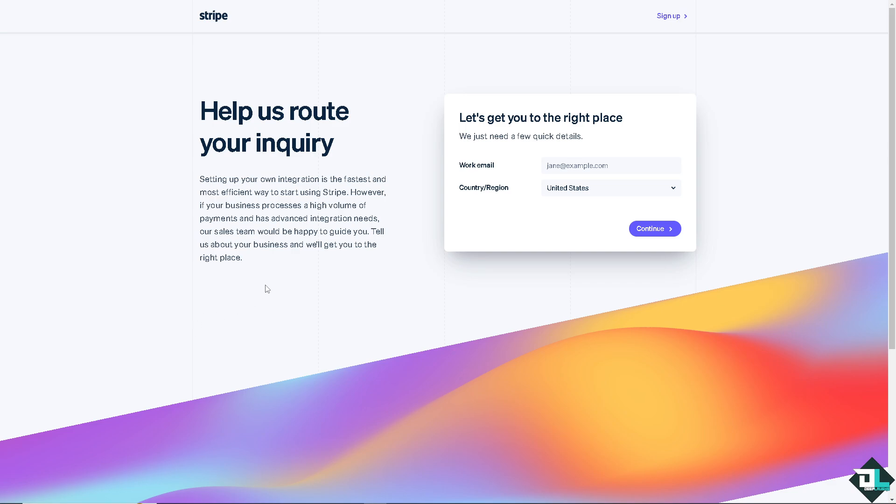